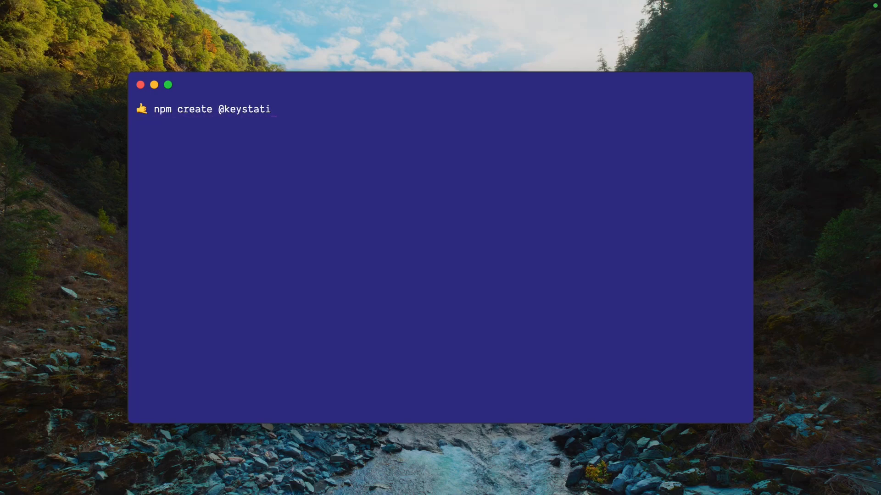
key(enter)
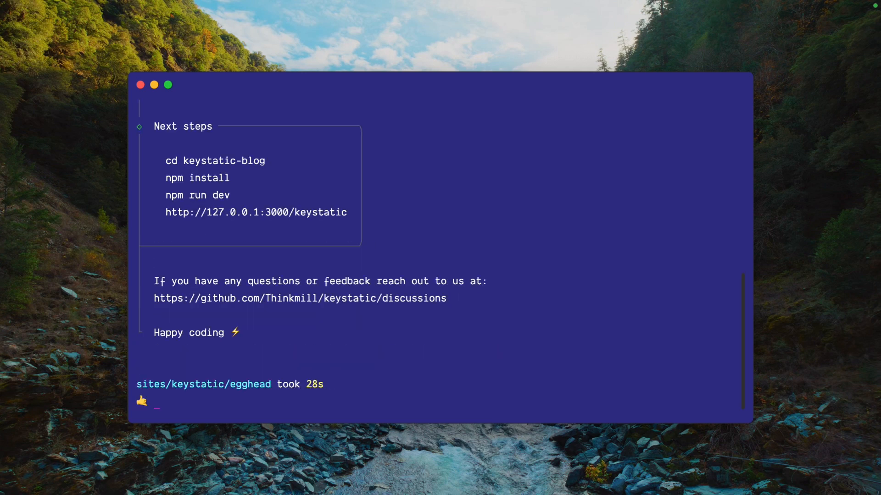
text(cd keystatic-blog/)
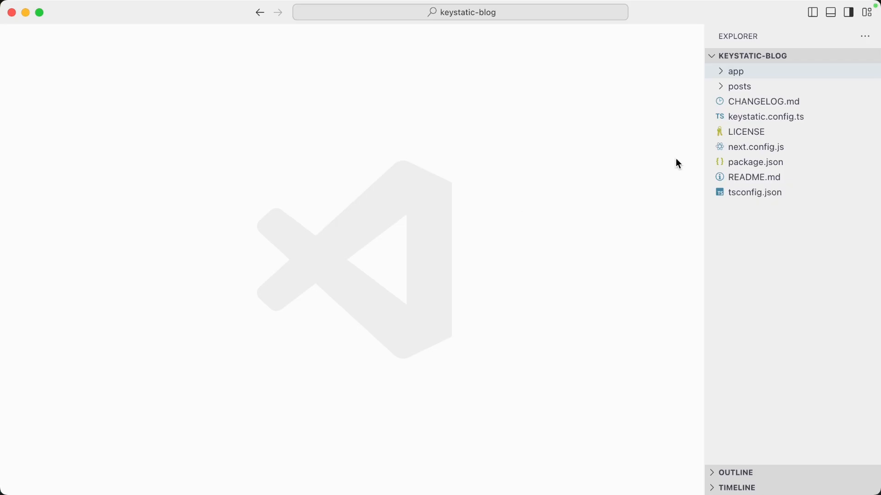
mouse_move(723, 74)
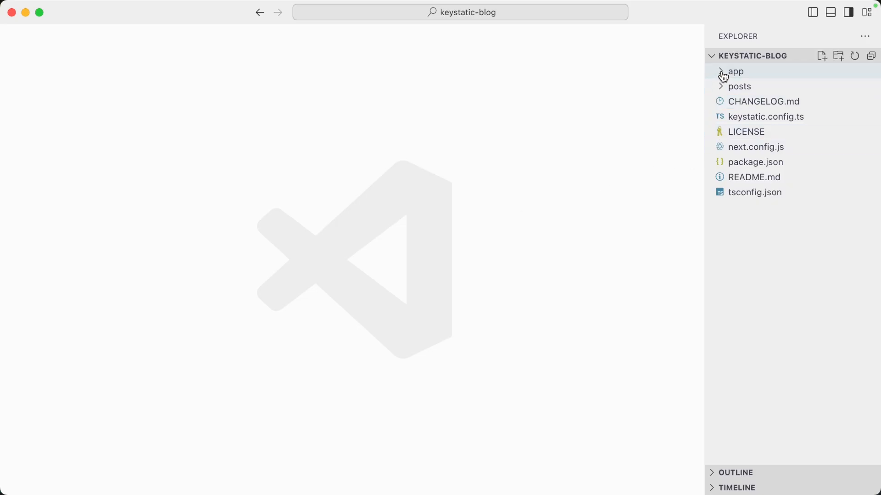
Open first-post.mdoc from the posts folder and run npm install in the terminal
click(735, 72)
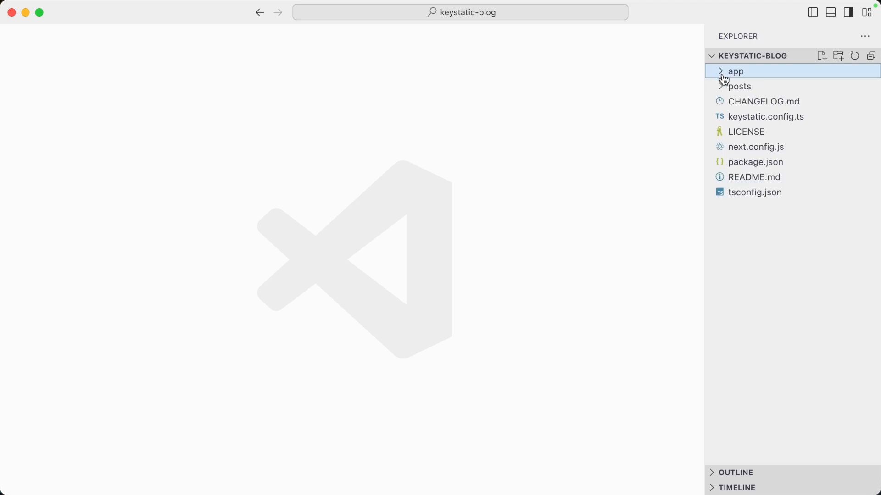
click(739, 86)
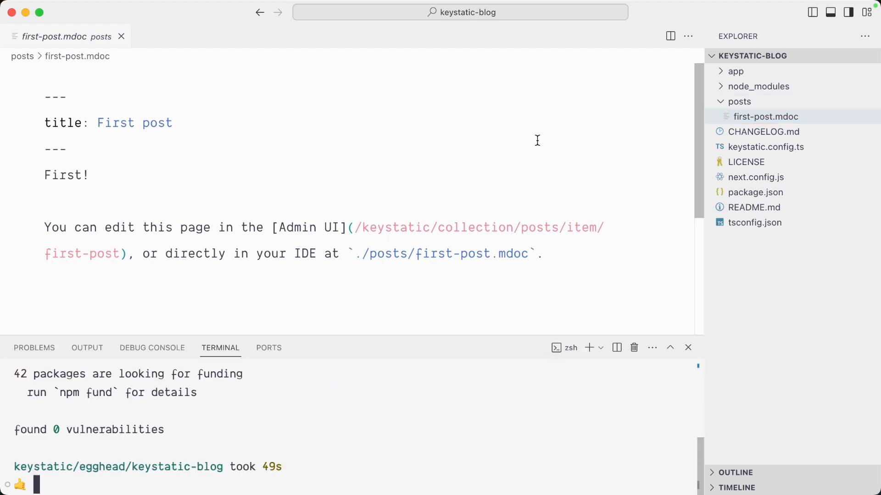
text(npm)
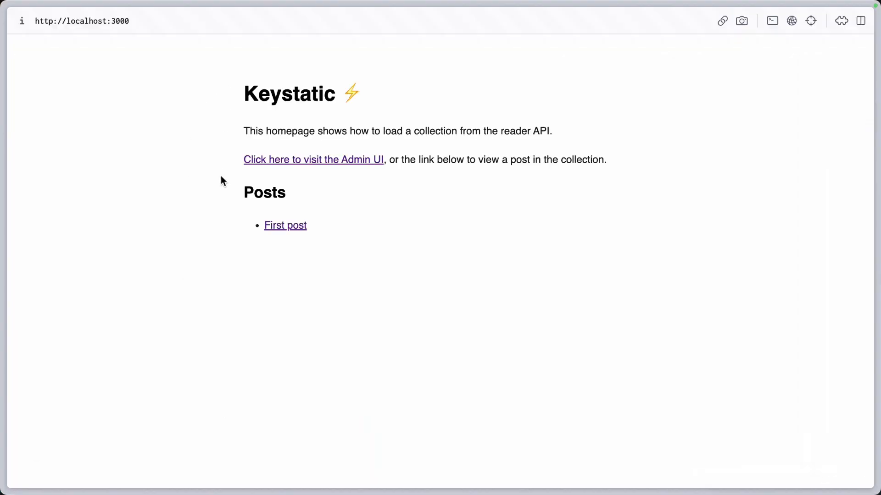
mouse_move(285, 225)
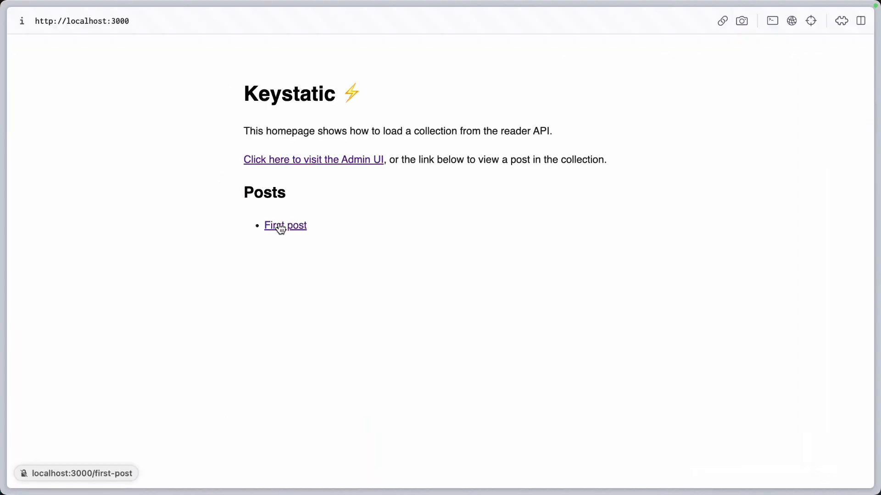
Open the First post page and change its first line to 'Hello from Markdoc!'
click(285, 225)
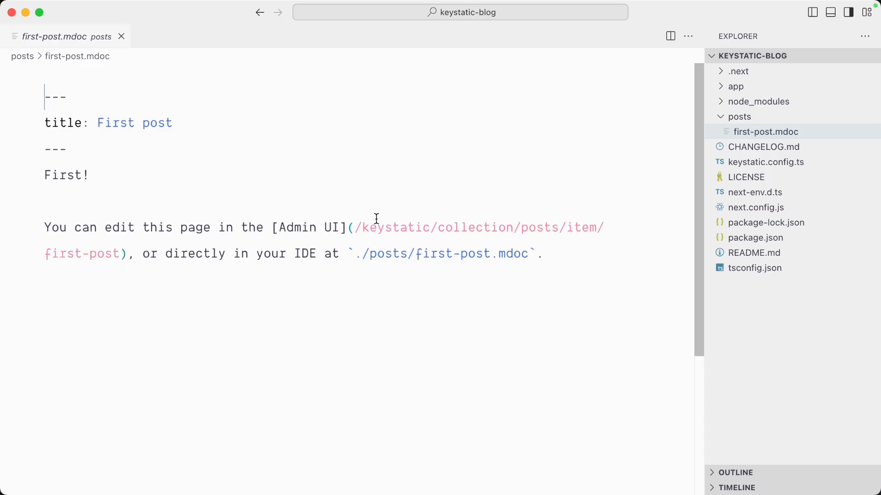
text(Hello from)
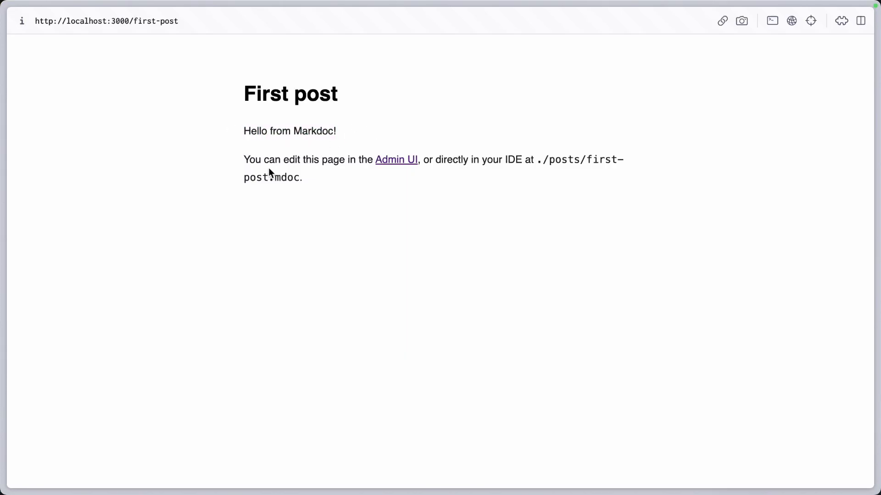
mouse_move(395, 159)
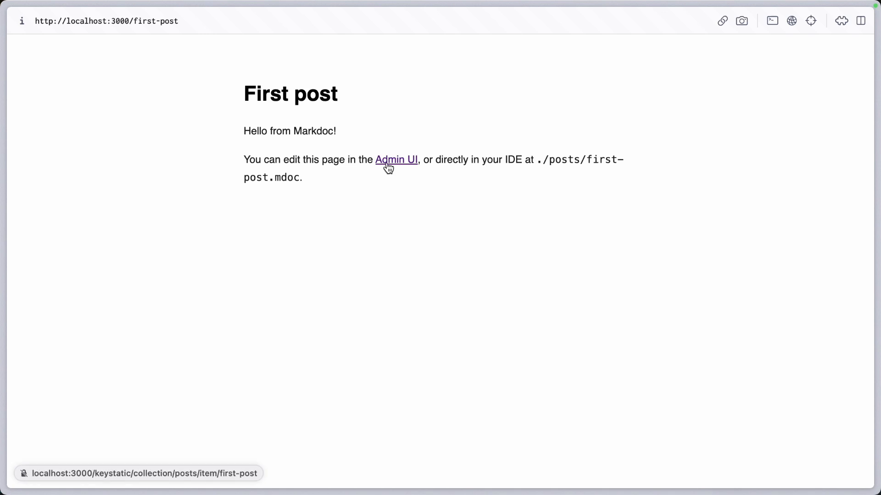
Follow the Admin UI link from the First post page to the Keystatic dashboard
click(396, 159)
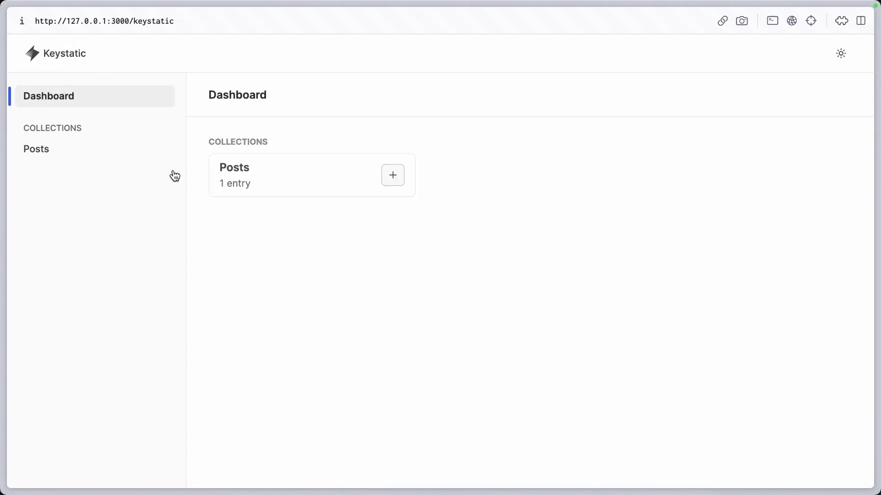
Add a Posts entry titled 'My Second Post' with body starting 'Whoaaa'
click(393, 174)
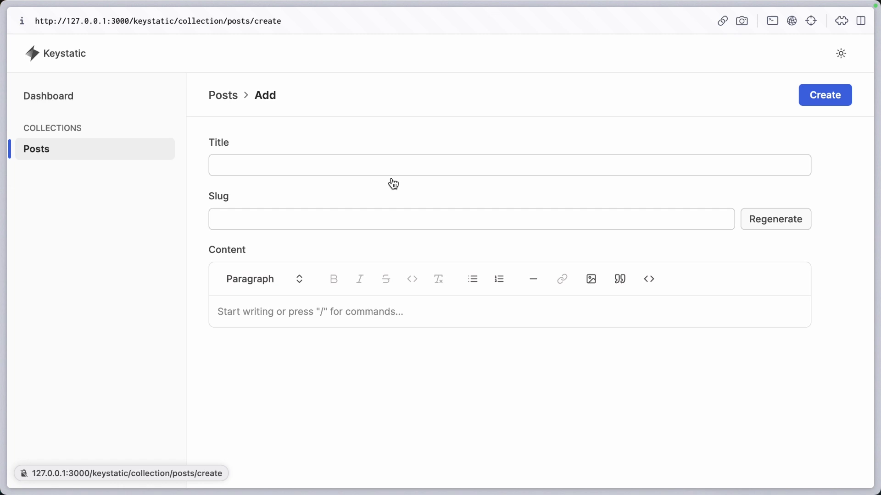
text(My Second)
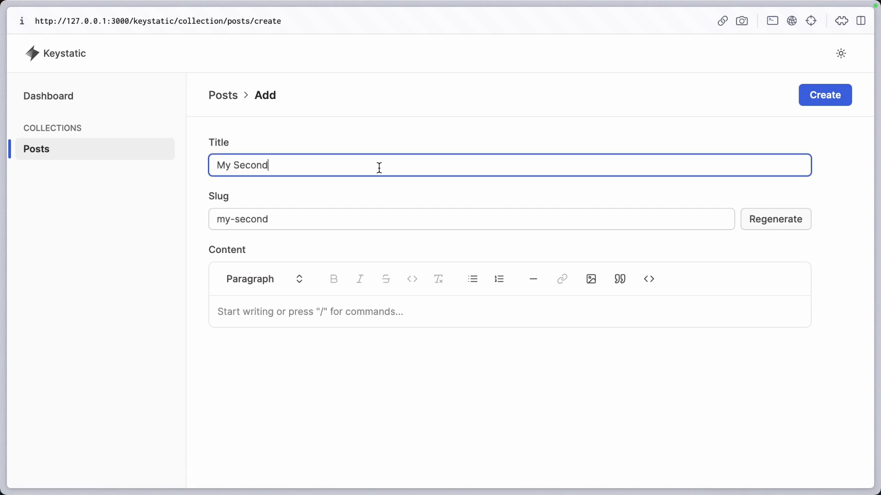
text(Whoaaa)
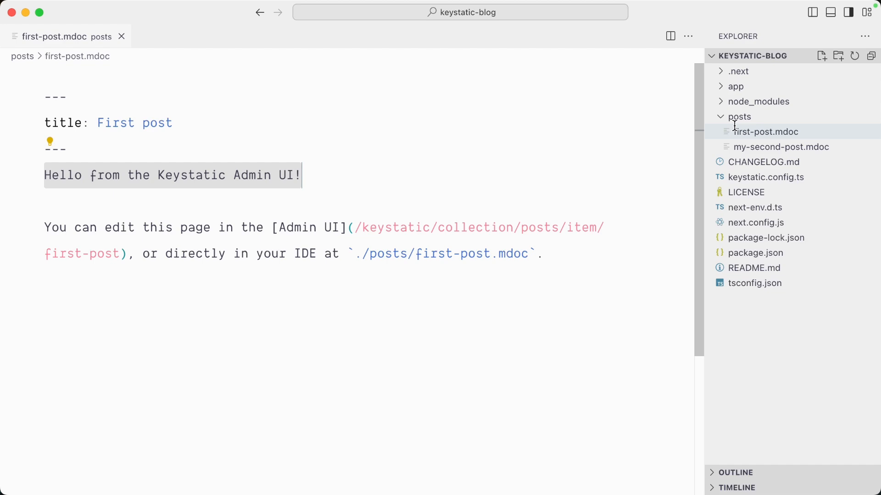
Open my-second-post.mdoc from the posts folder in the Explorer
click(781, 147)
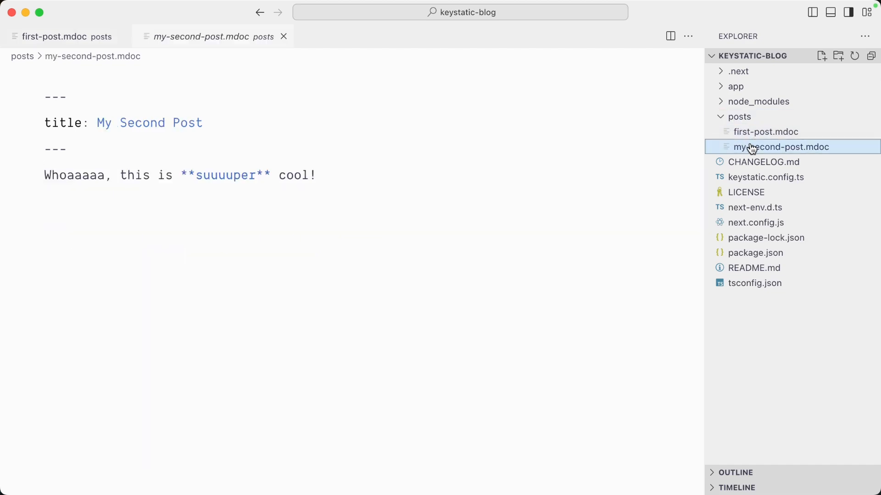